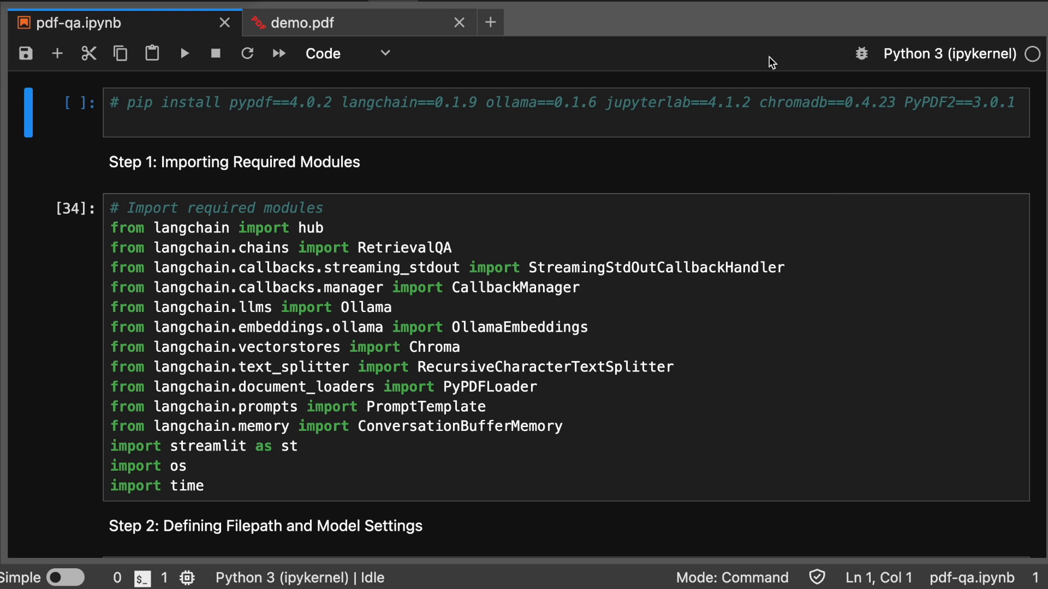
Place the cursor in the commented pip install cell, then switch to iTerm
left_click(133, 102)
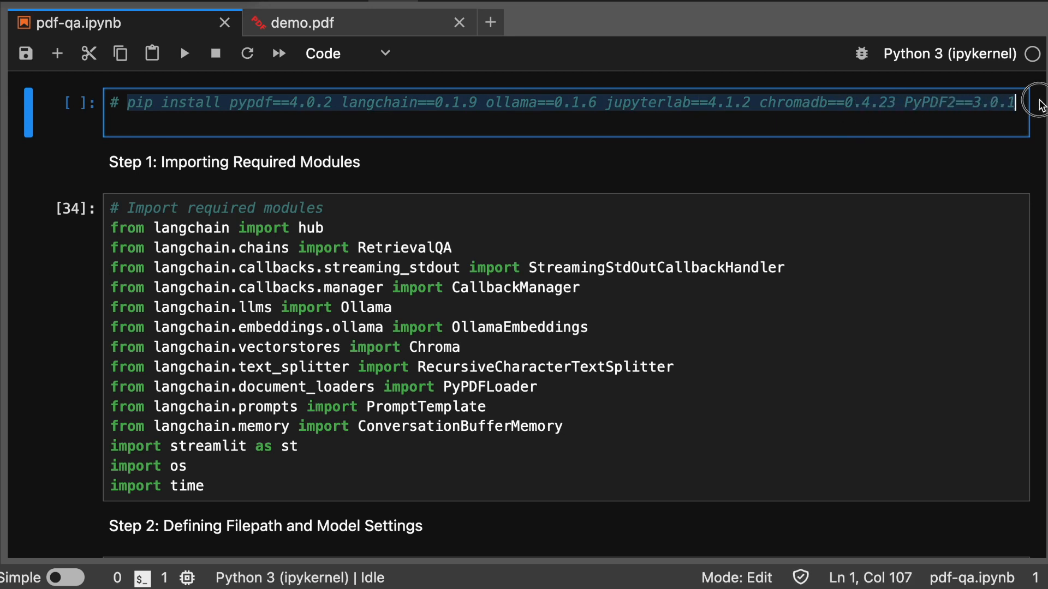
key("cmd+tab")
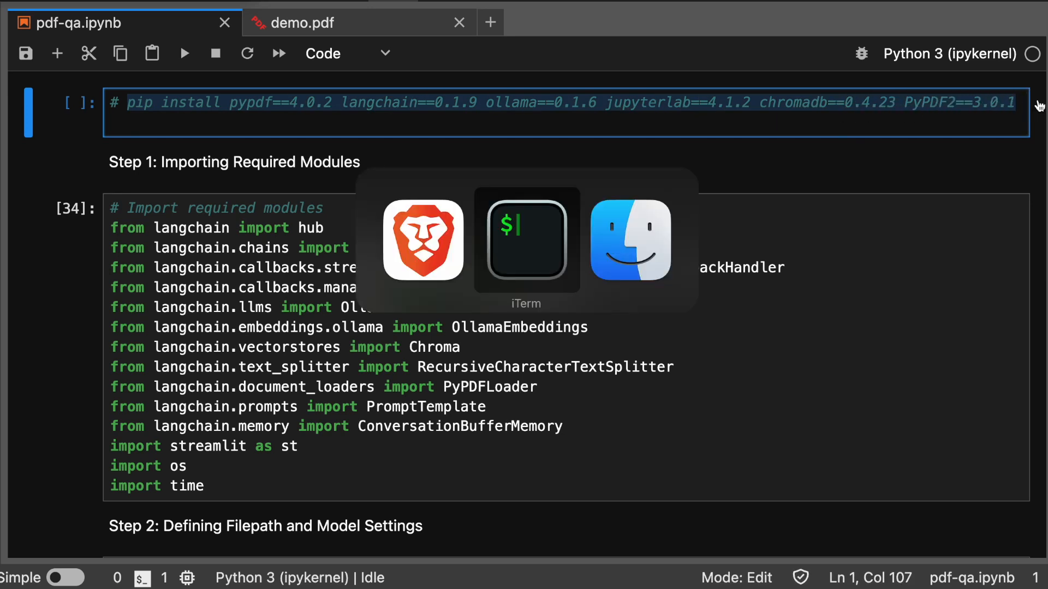
Run 'ollama run llama3' in the terminal so the model waits for a message
left_click(526, 240)
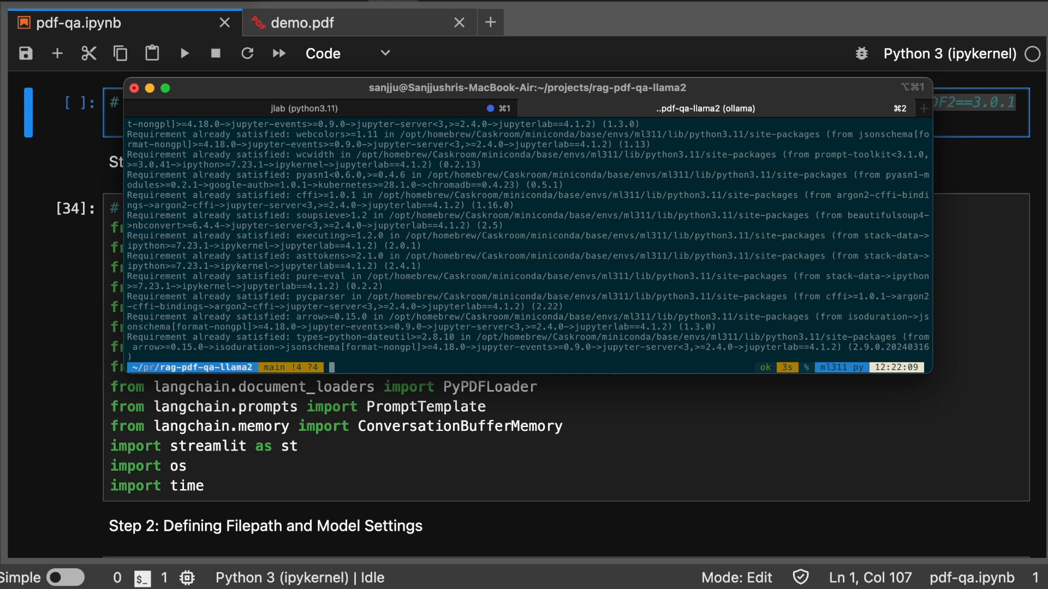
type("c")
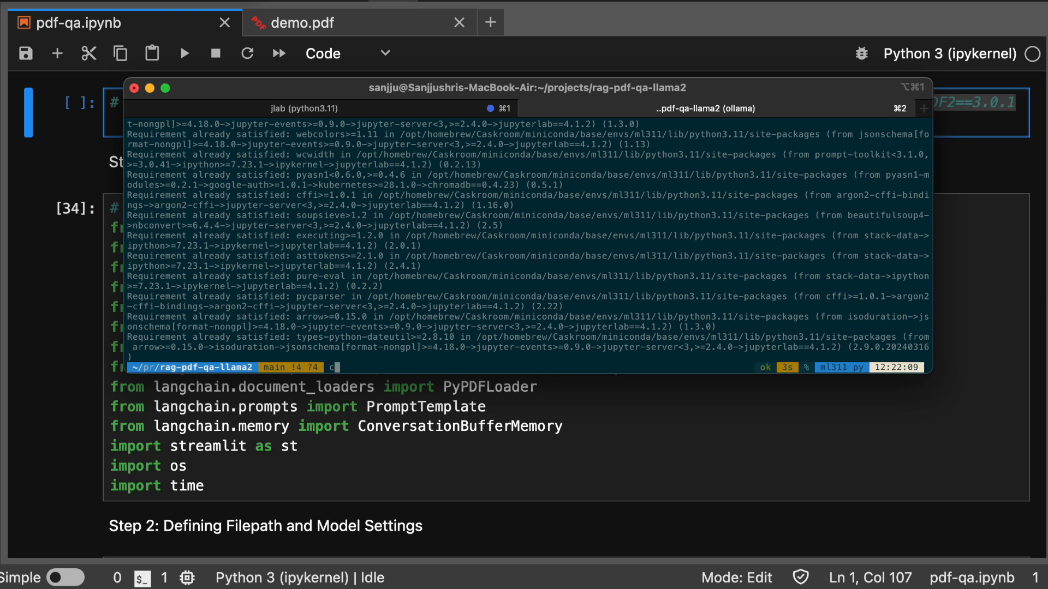
type("ollama run llama3")
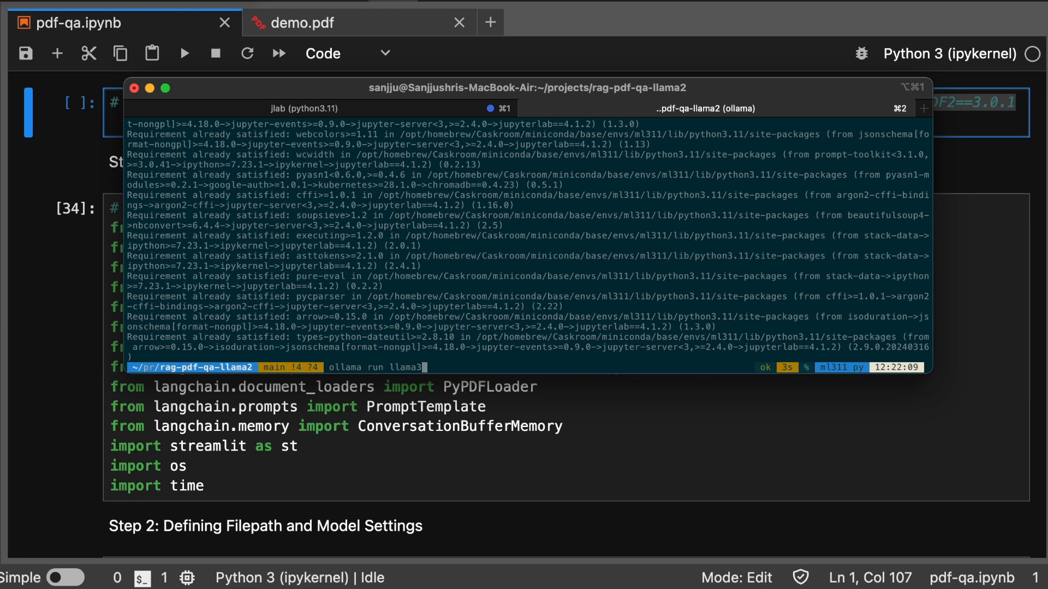
key("Return")
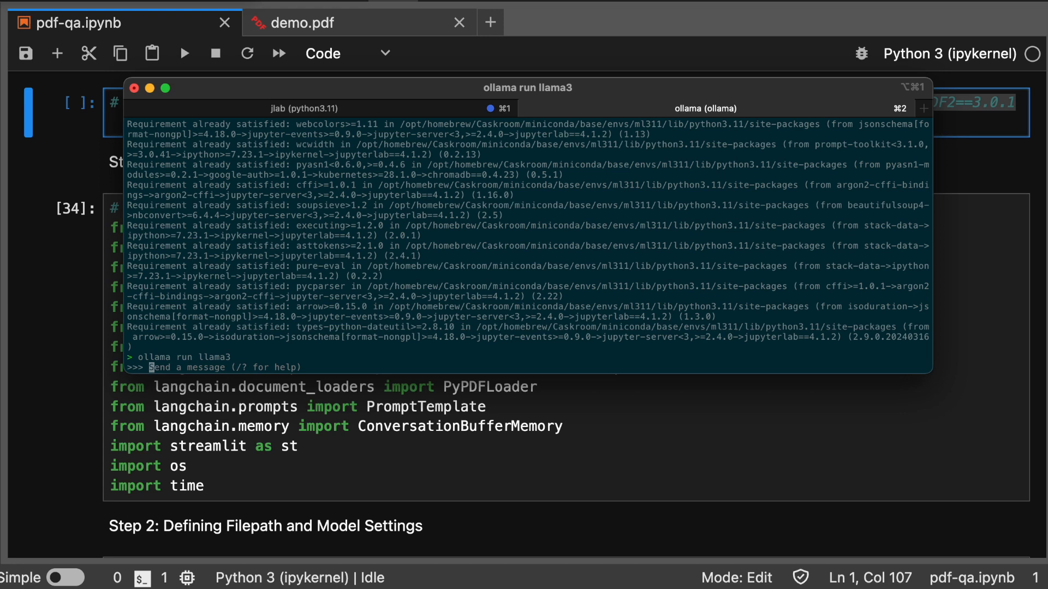
mouse_move(921, 120)
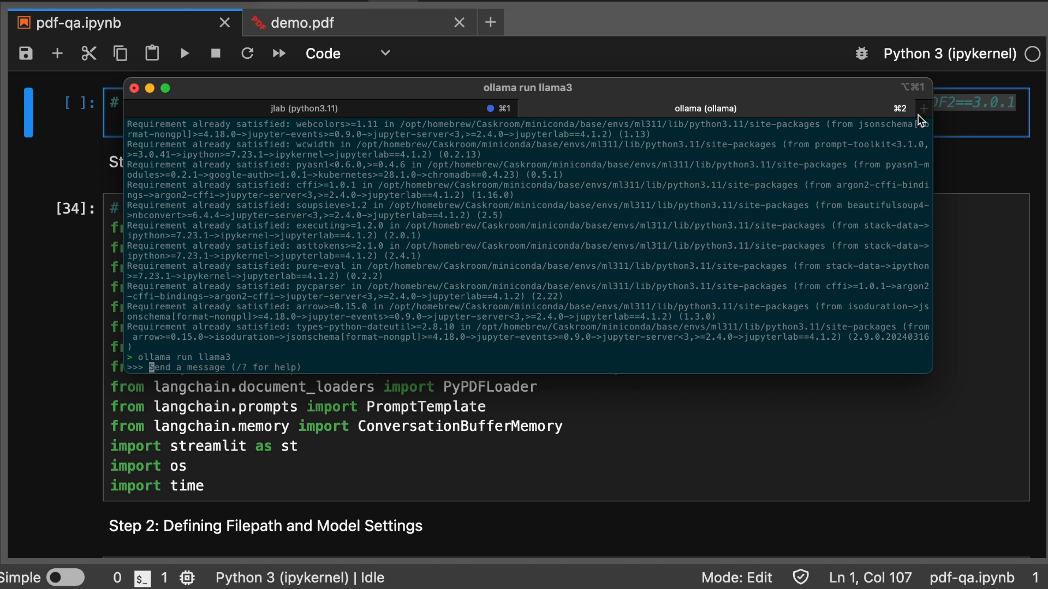
mouse_move(367, 399)
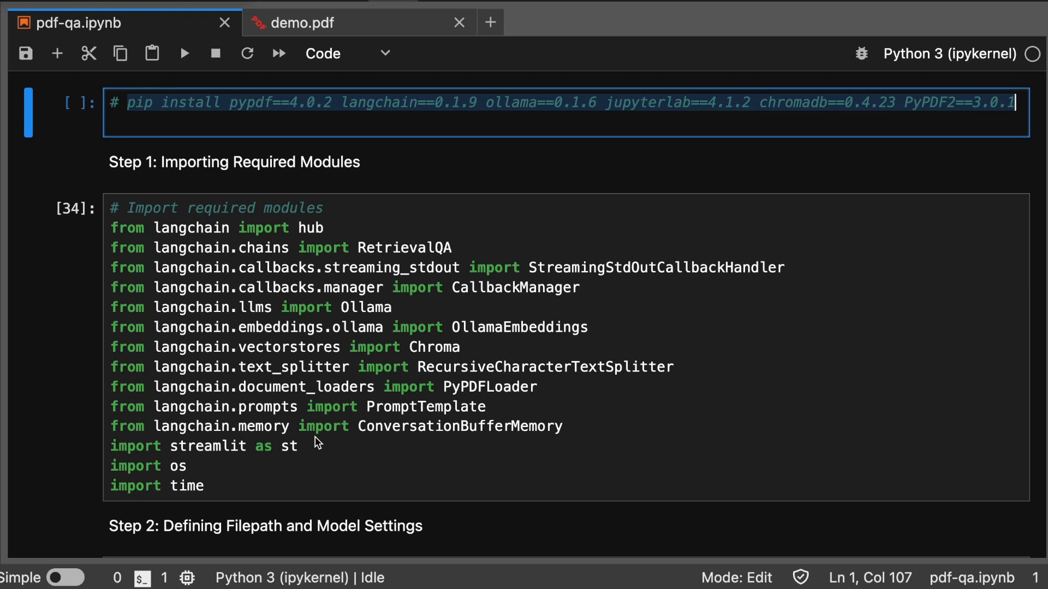
mouse_move(225, 316)
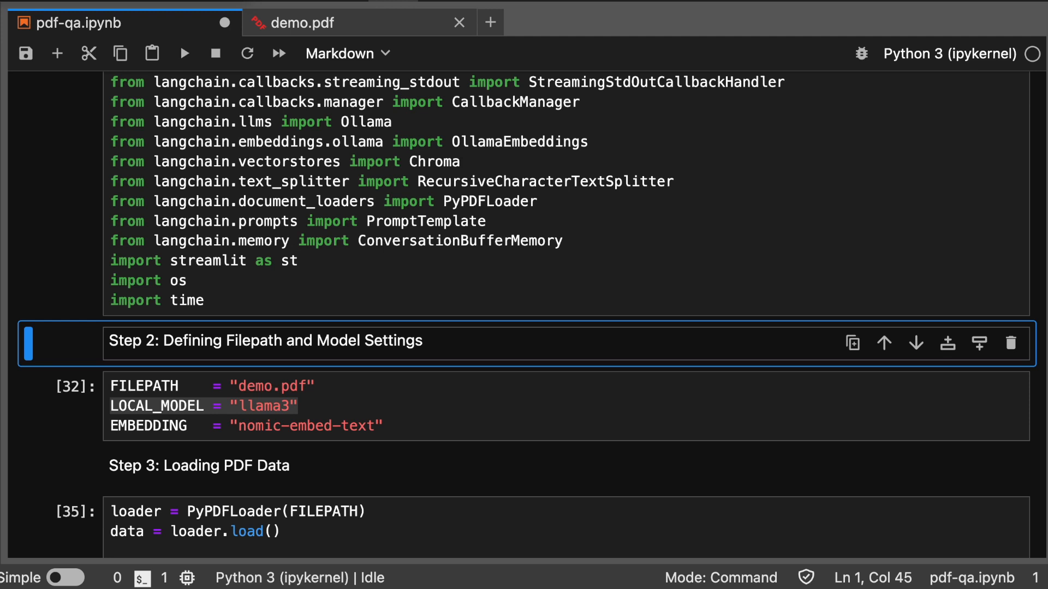
Scroll to the Step 2 settings cell and select the demo.pdf FILEPATH value
scroll("down", 3)
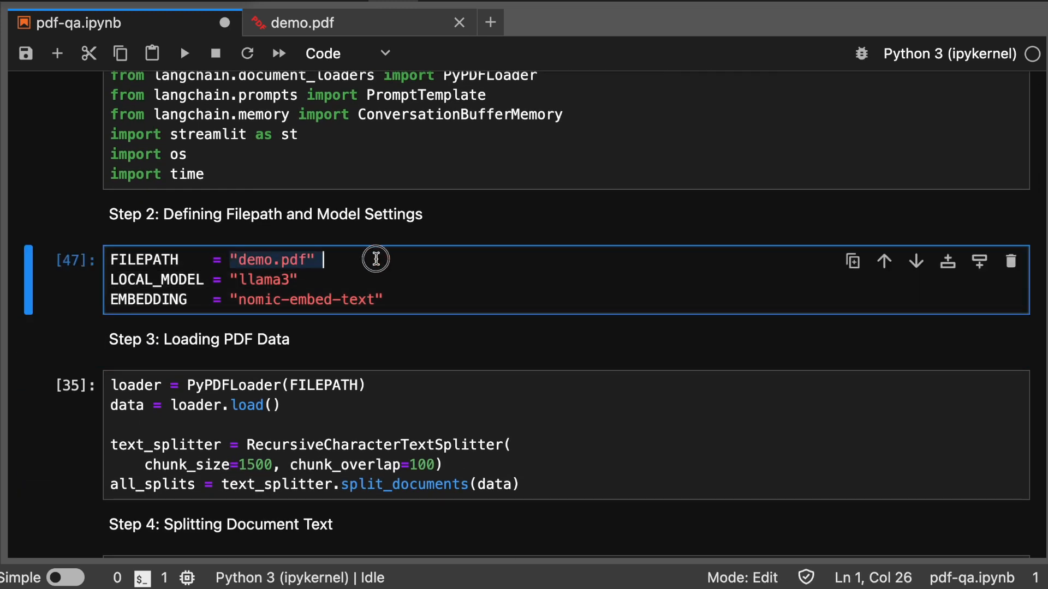
double_click(272, 280)
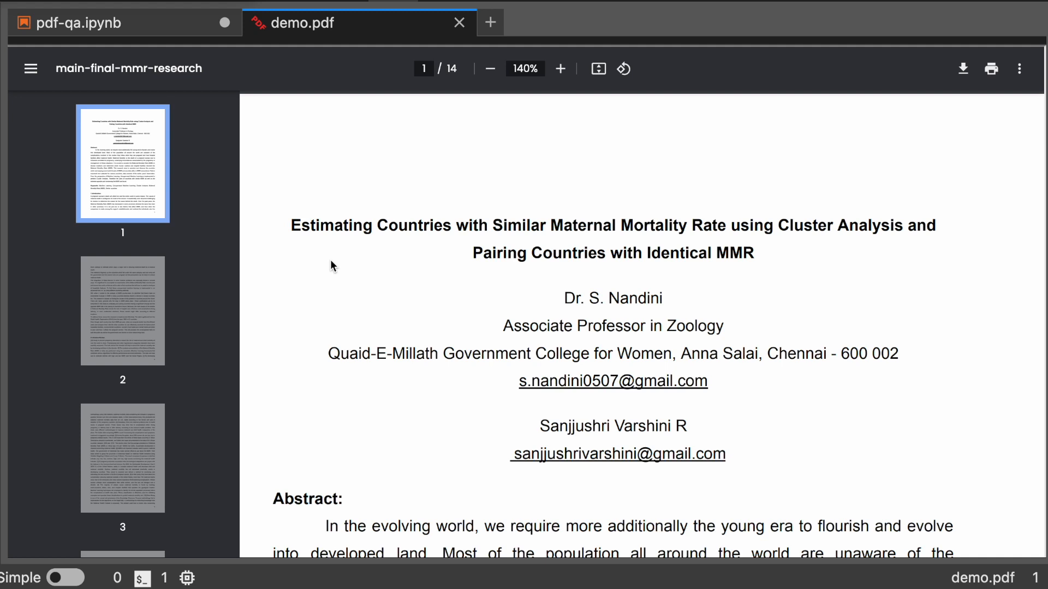
Scroll through the demo.pdf abstract and return to the pdf-qa notebook tab
scroll("down", 3)
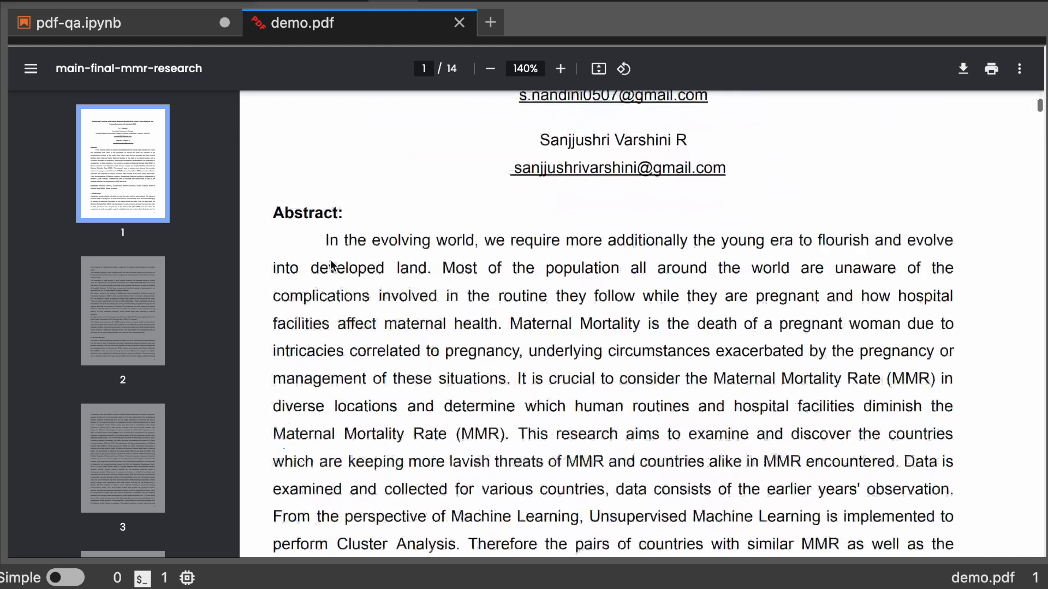
scroll("down", 3)
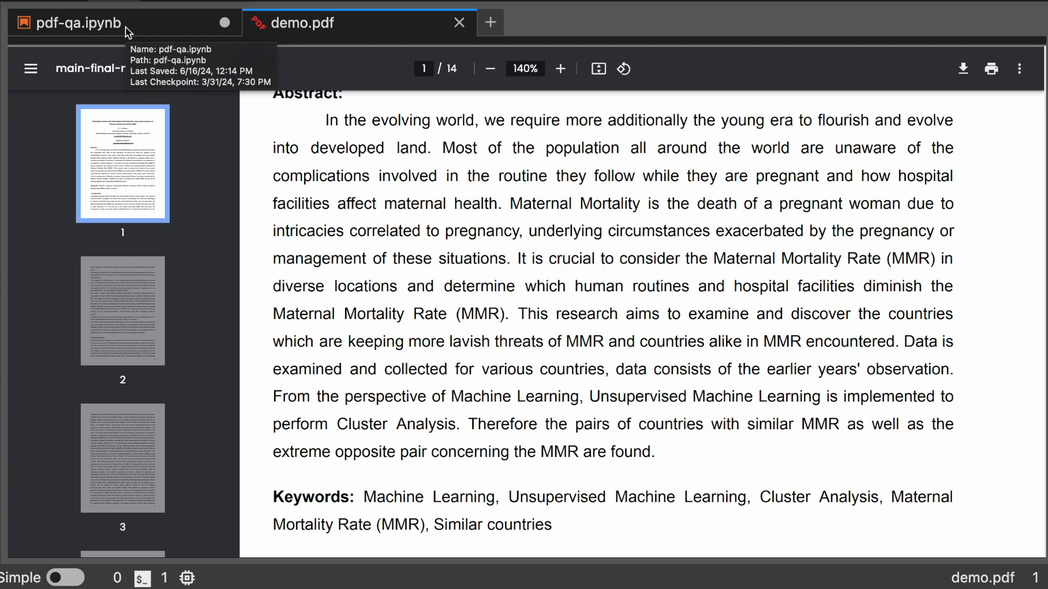
left_click(66, 22)
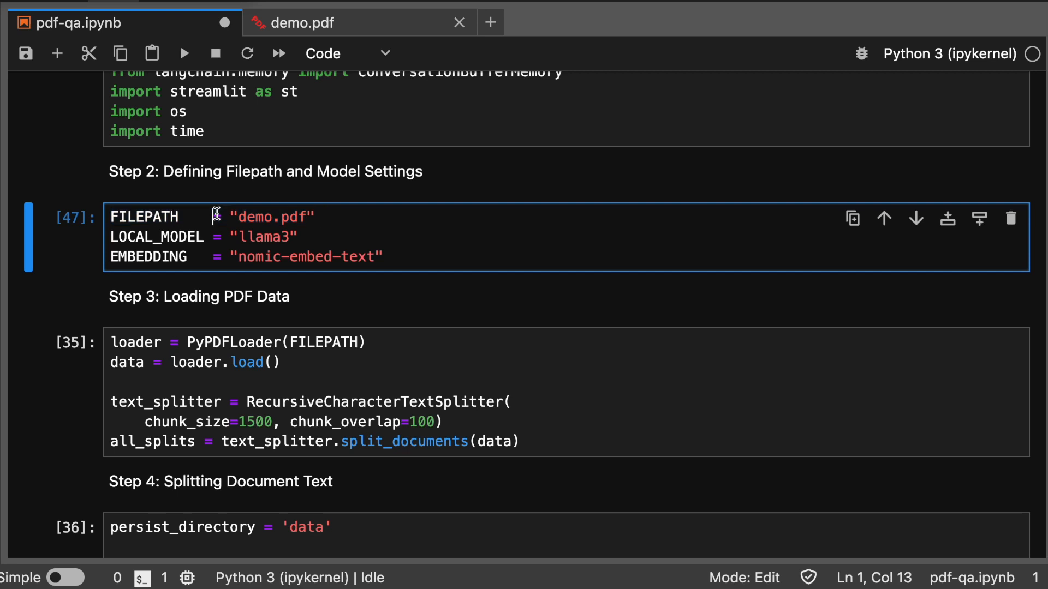
mouse_move(327, 216)
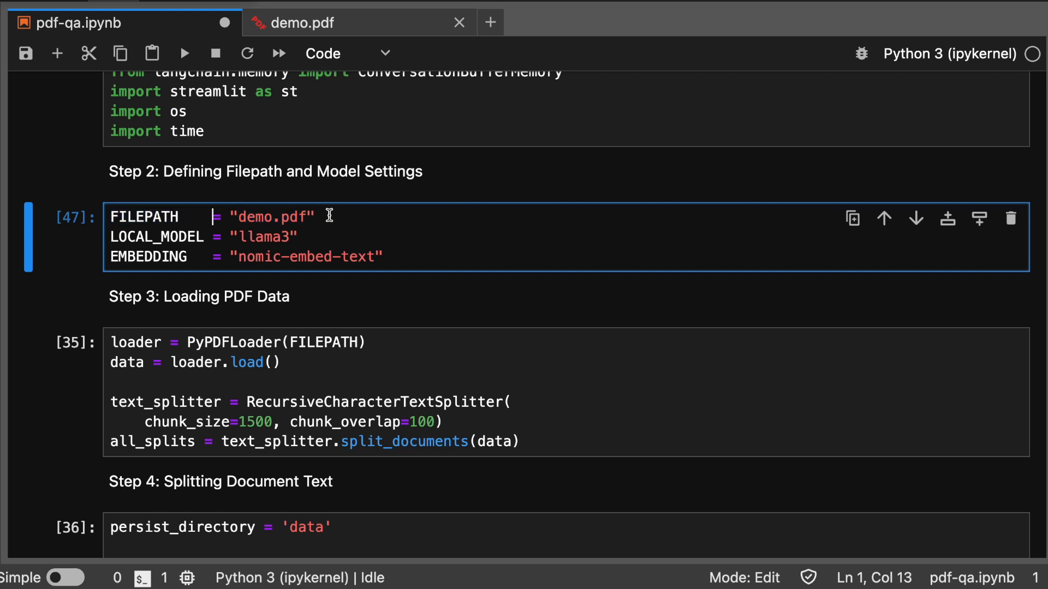
Select the PyPDFLoader / RecursiveCharacterTextSplitter cell that chunks demo.pdf into 1500 characters
scroll("down", 3)
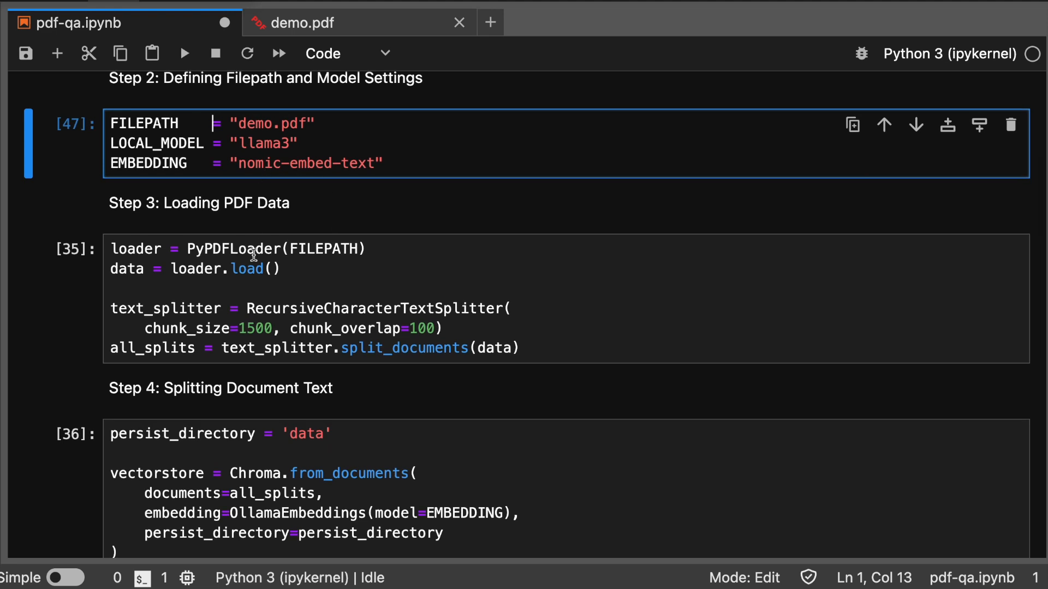
left_click(255, 269)
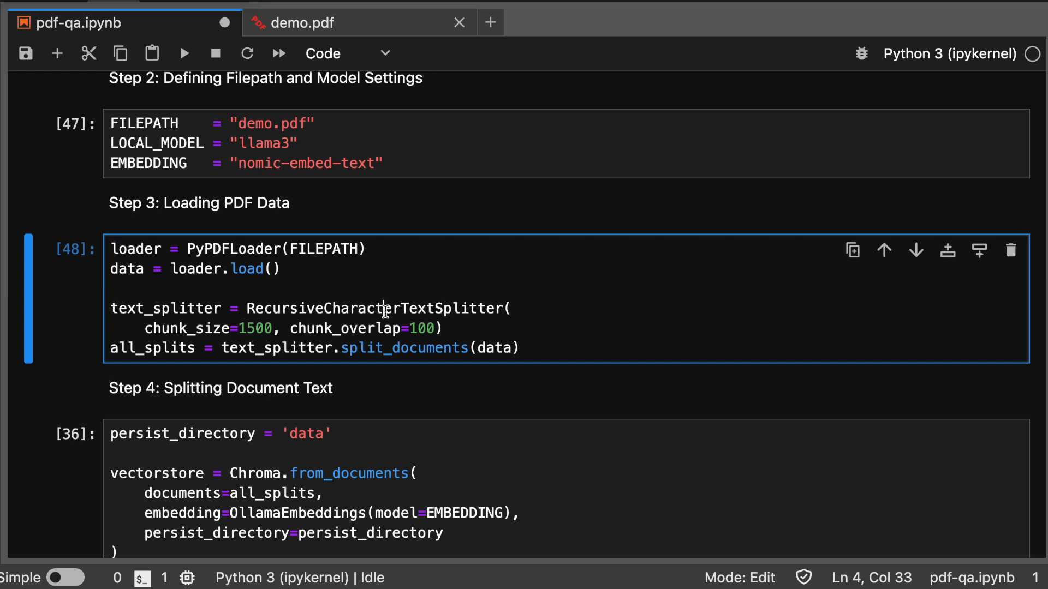
scroll("down", 3)
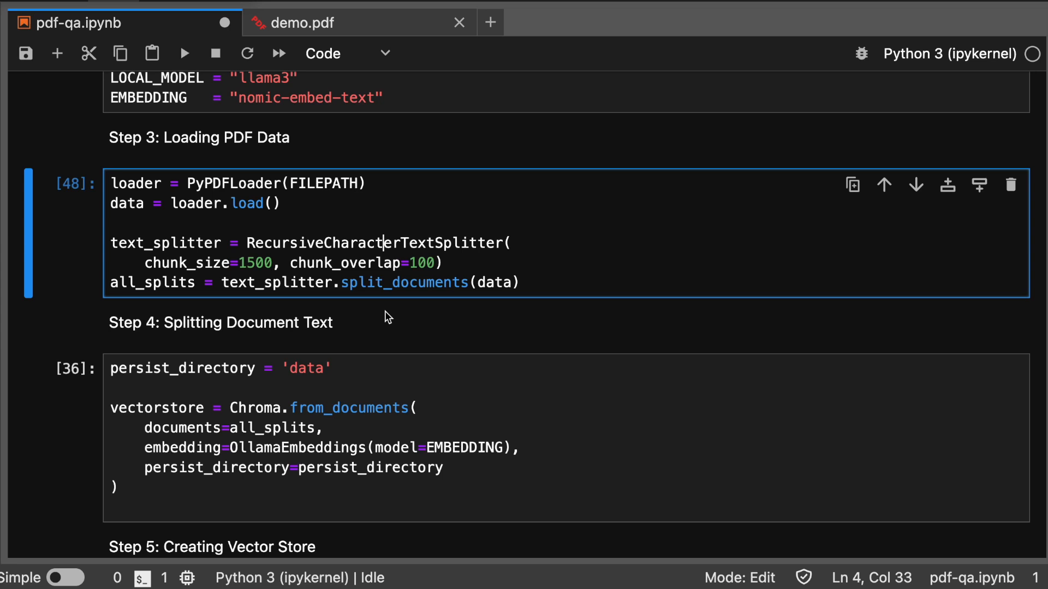
scroll("down", 3)
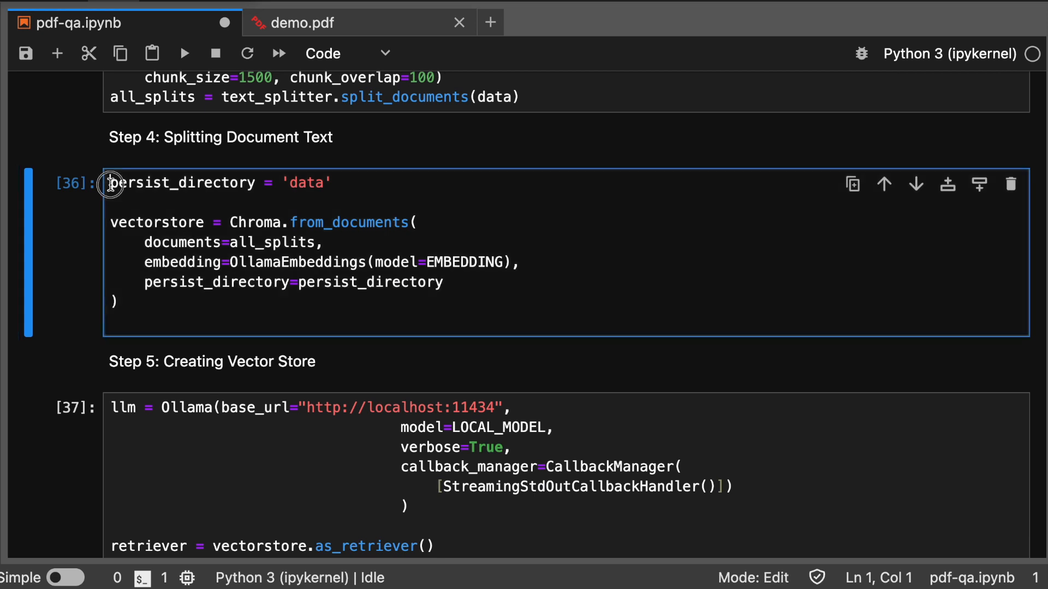
Run the Chroma.from_documents cell building the vector store from all_splits with nomic embeddings
left_click(352, 184)
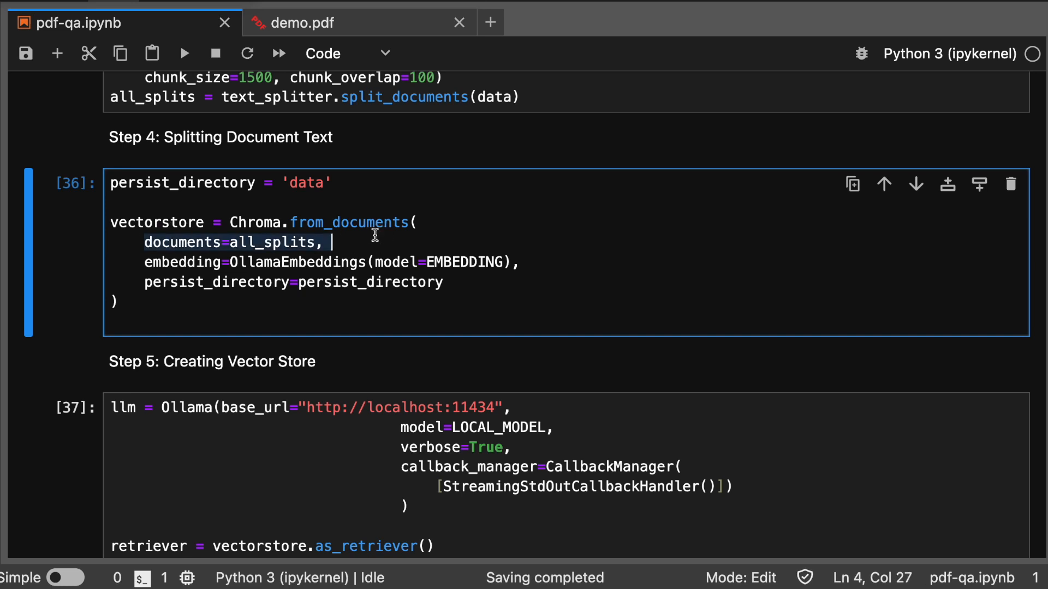
left_click(522, 261)
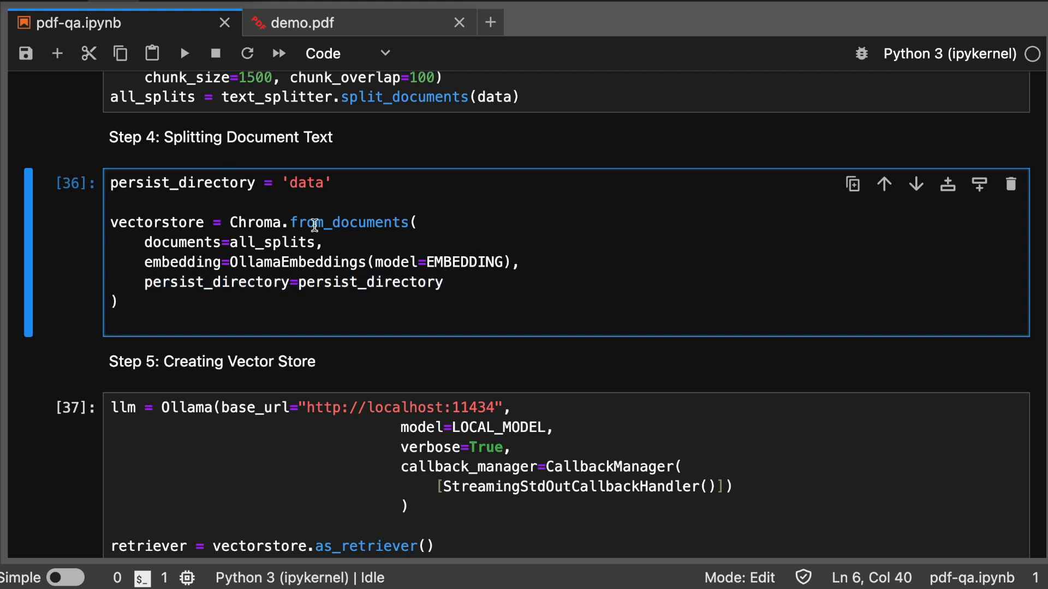
key("shift+enter")
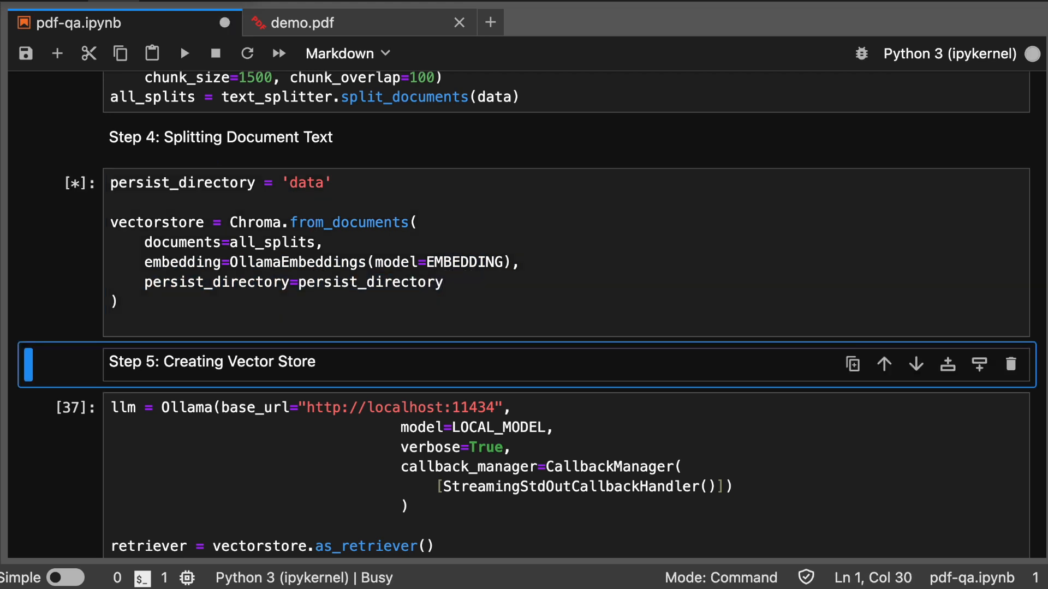
scroll("down", 3)
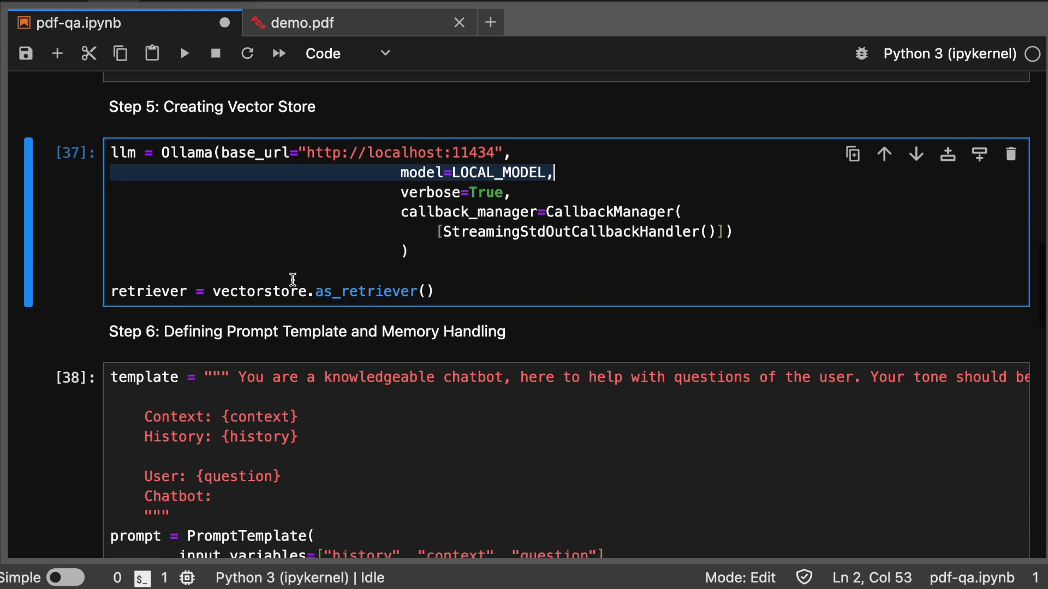
Scroll past the Ollama llama3 LLM and retriever cell to the Step 6 section
scroll("down", 3)
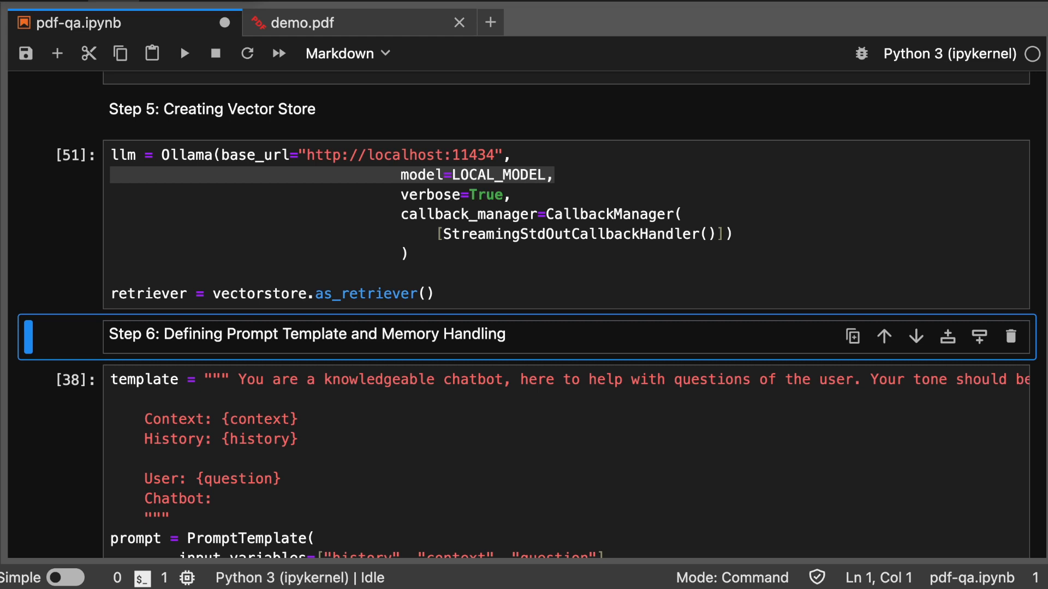
scroll("down", 3)
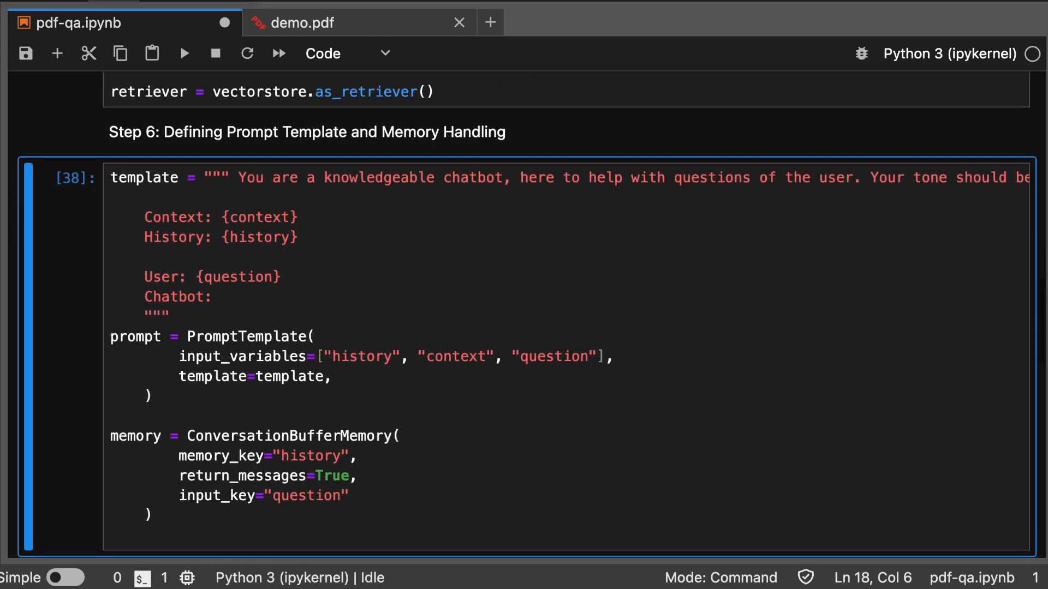
Scroll through the PromptTemplate and ConversationBufferMemory cell to the RetrievalQA chain cell
scroll("down", 3)
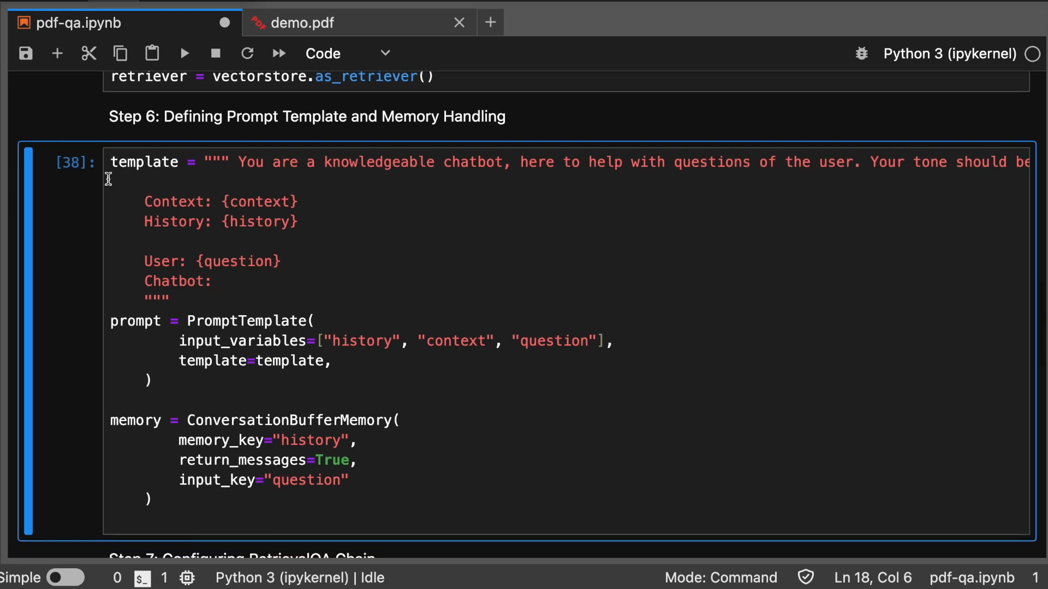
mouse_move(223, 332)
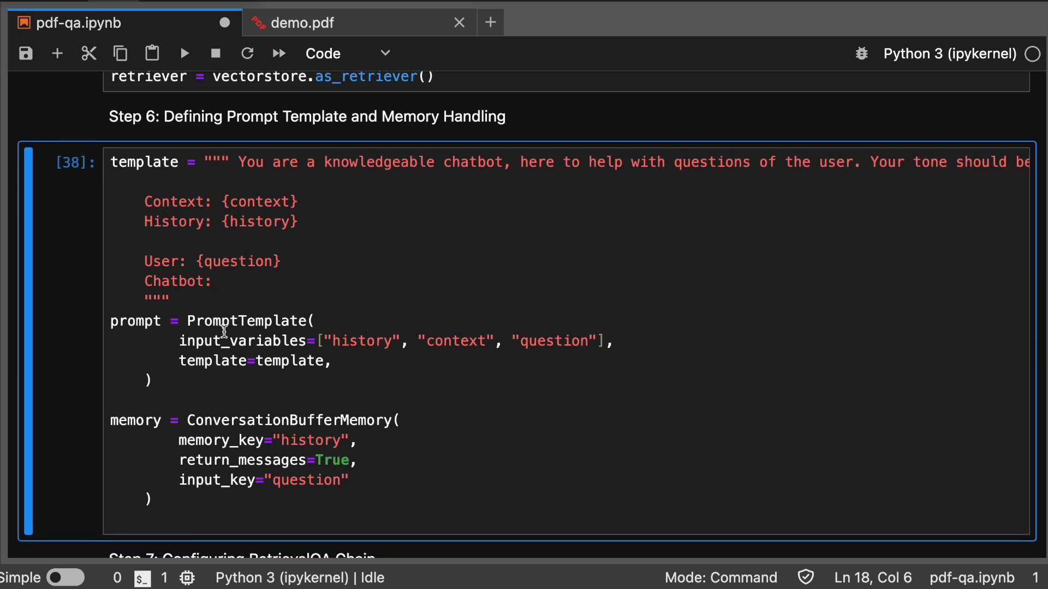
scroll("down", 3)
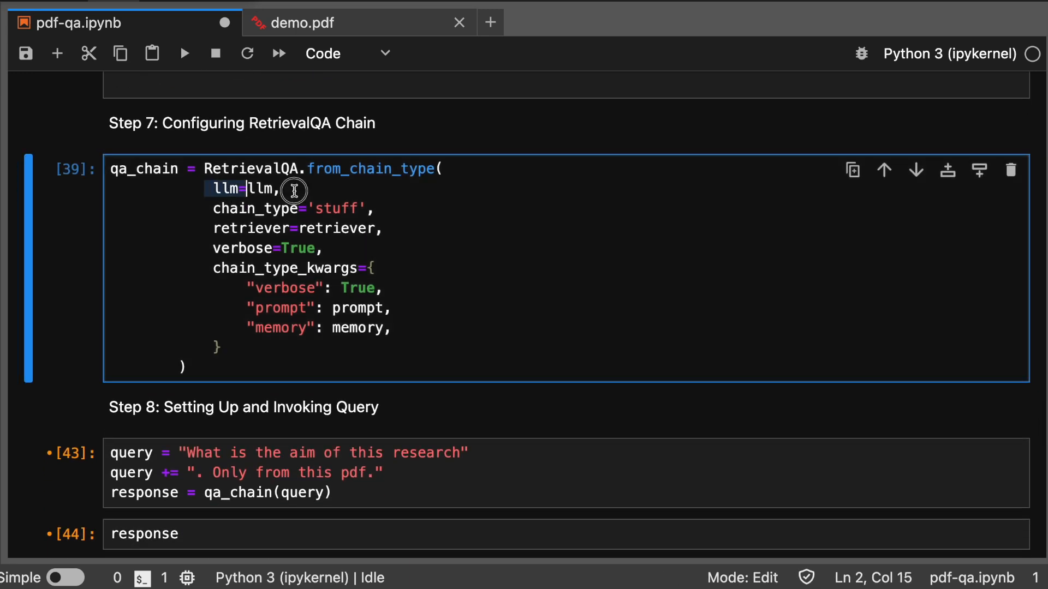
Select the RetrievalQA.from_chain_type cell wiring llm, retriever, prompt and memory
left_click(383, 228)
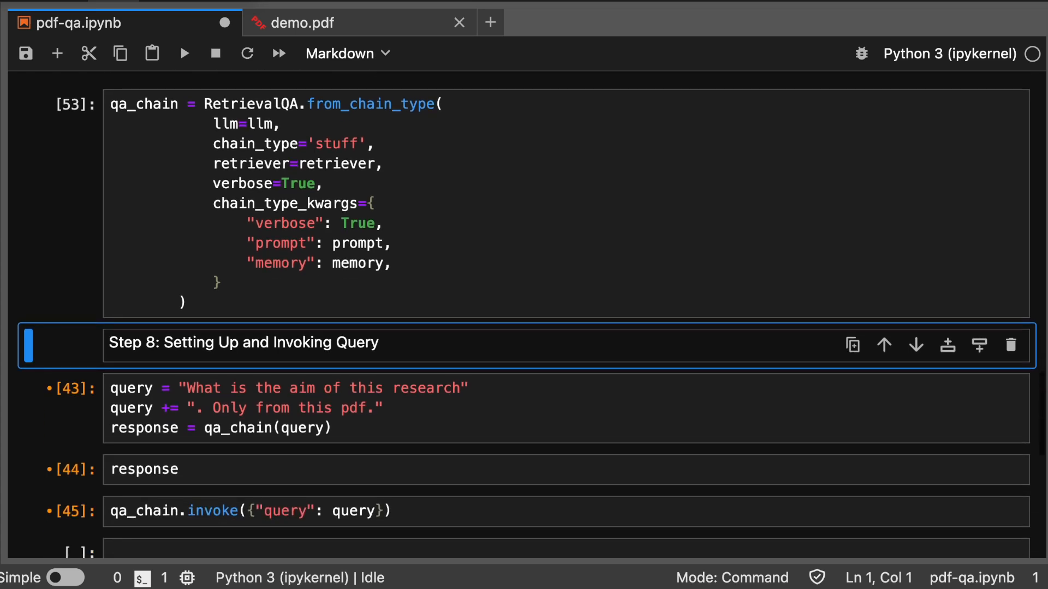
Run the 'what is the aim of the research' query cell and scroll through the chain's streamed answer
scroll("down", 3)
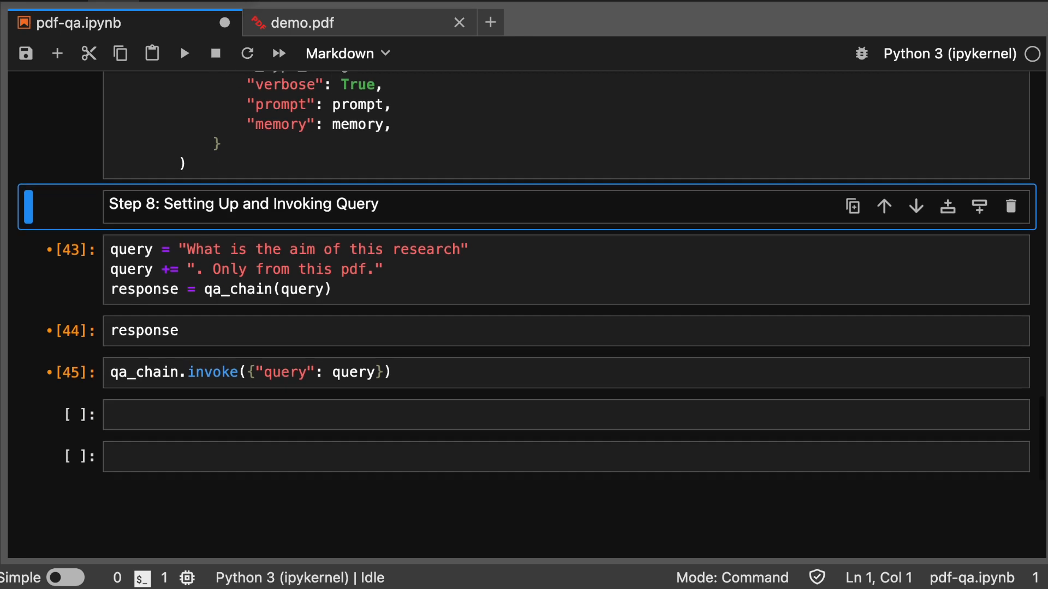
left_click(236, 249)
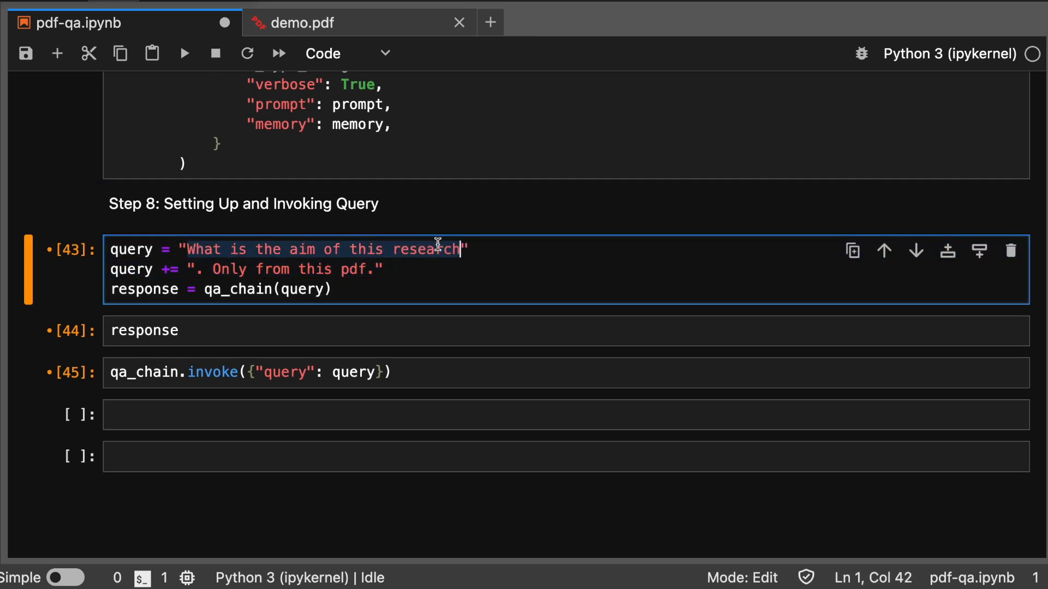
key("shift+enter")
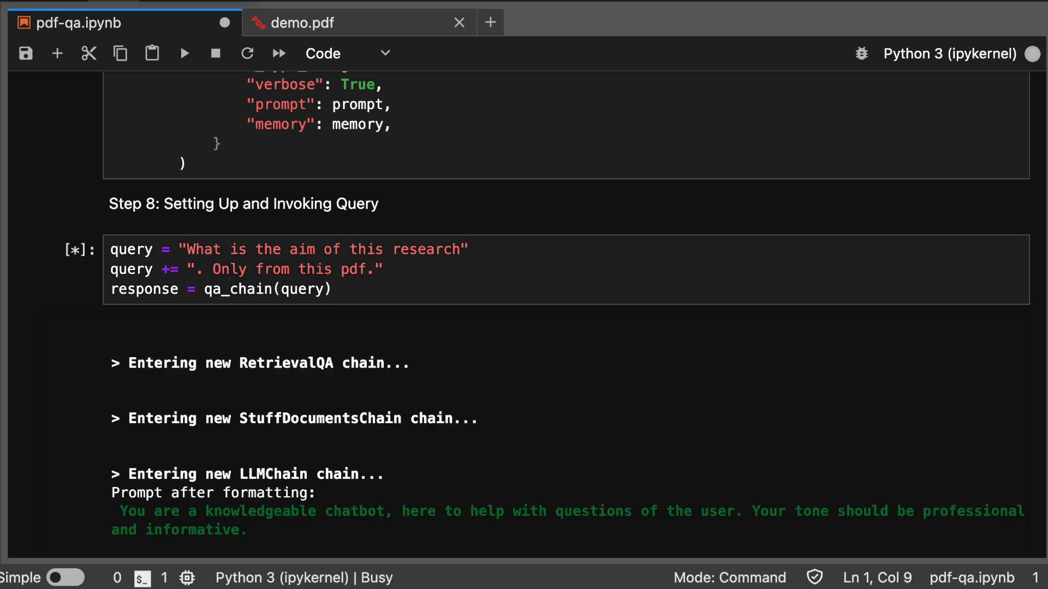
scroll("down", 3)
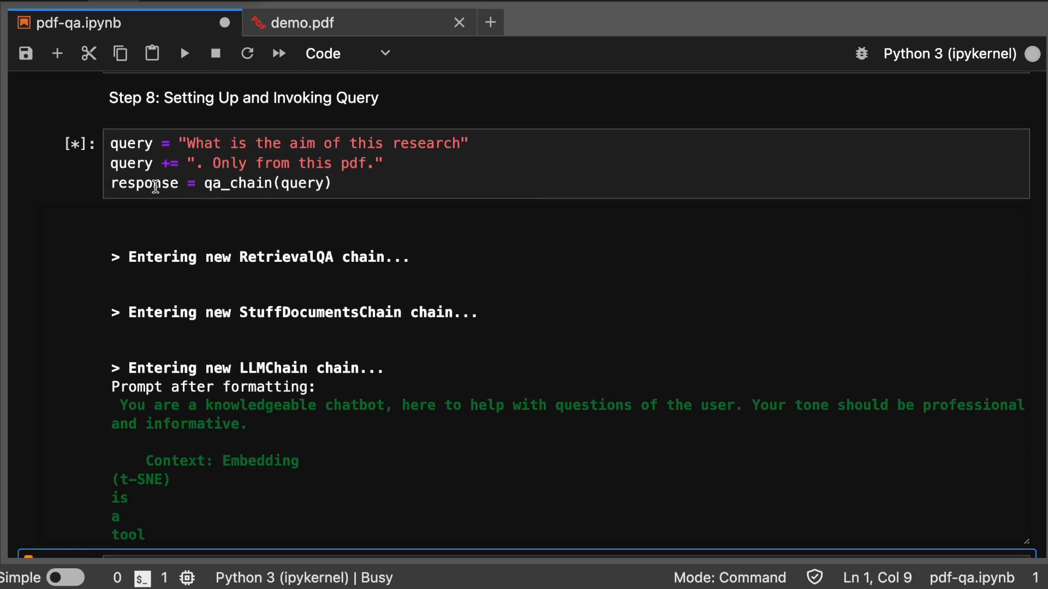
left_click(141, 183)
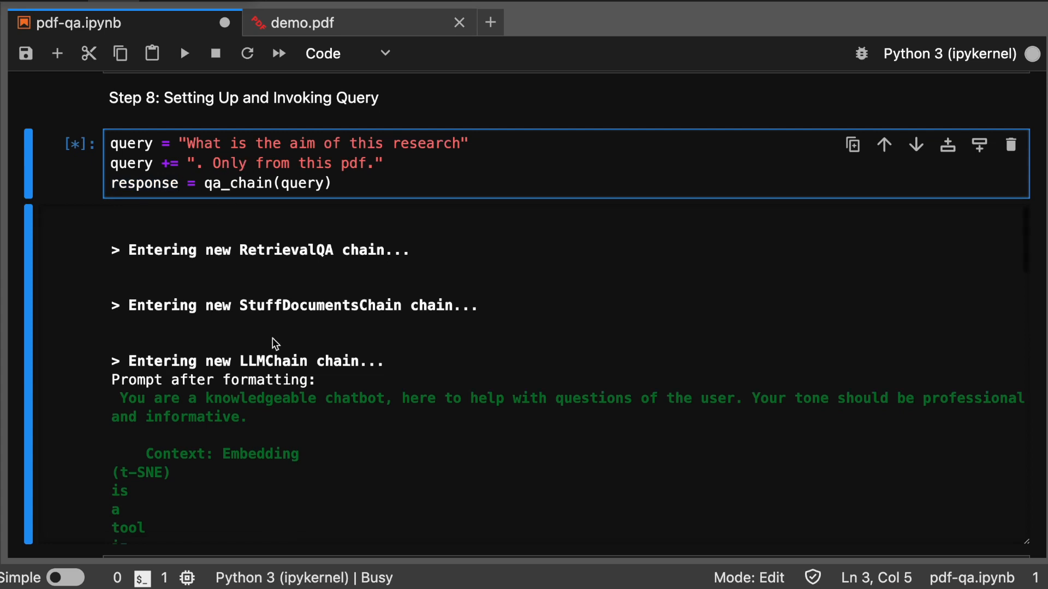
scroll("down", 3)
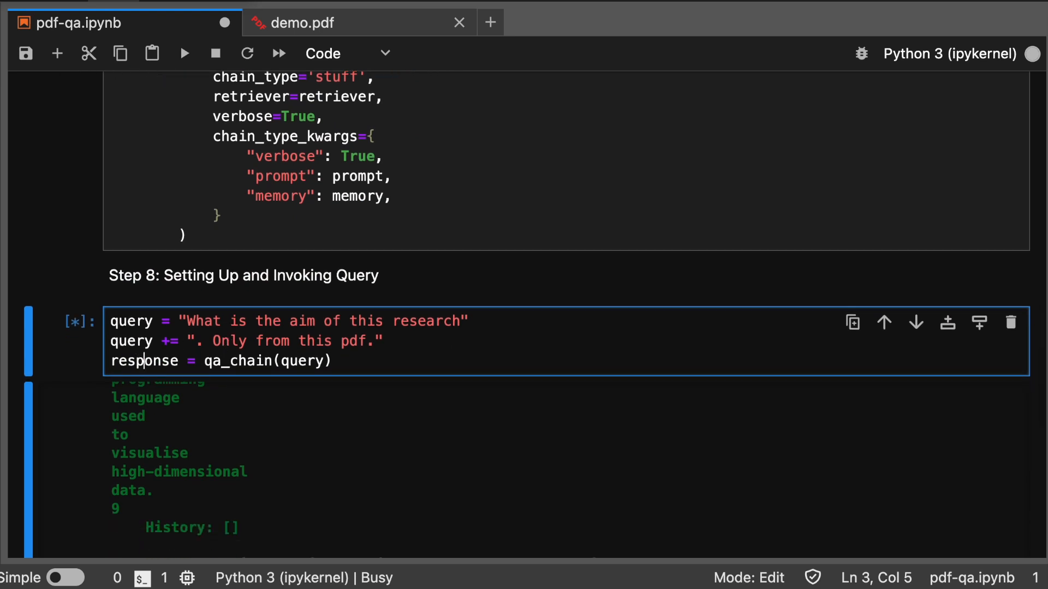
scroll("down", 3)
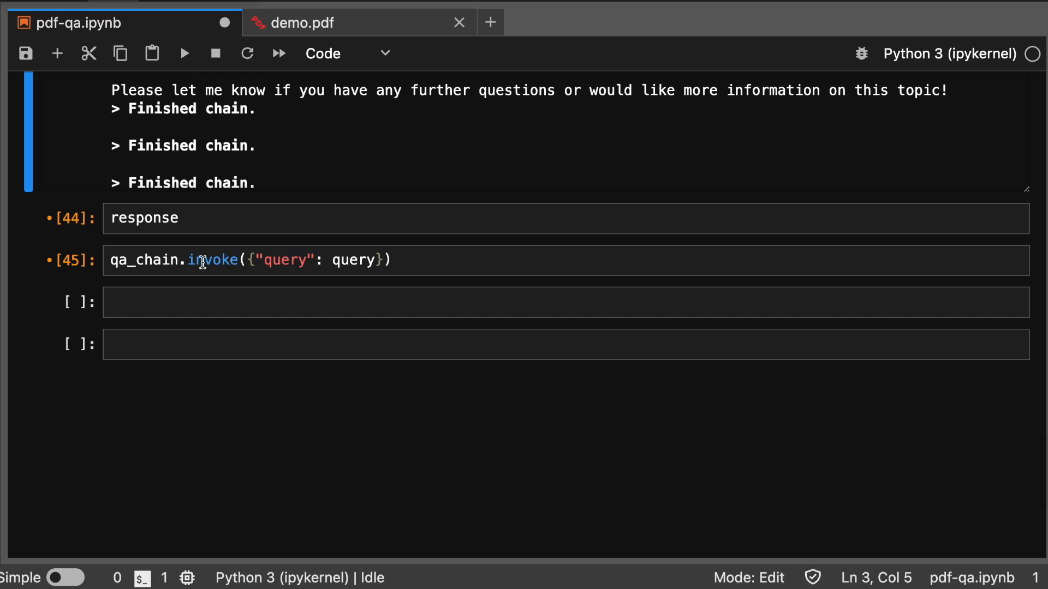
Run the response and qa_chain.invoke cells, showing the t-SNE high-dimensional data answer and chat history
key("shift+enter")
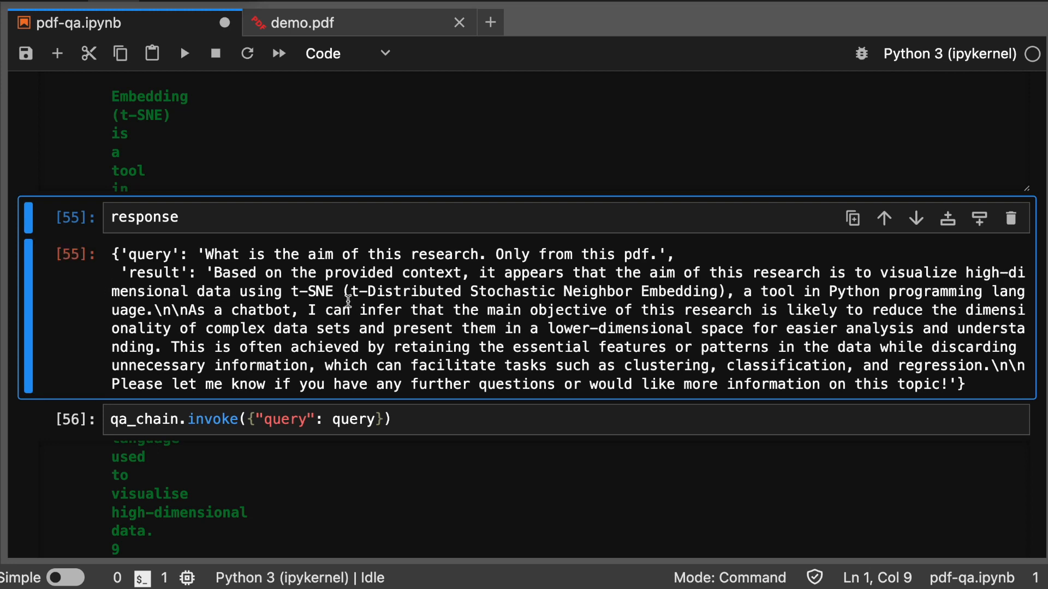
scroll("down", 3)
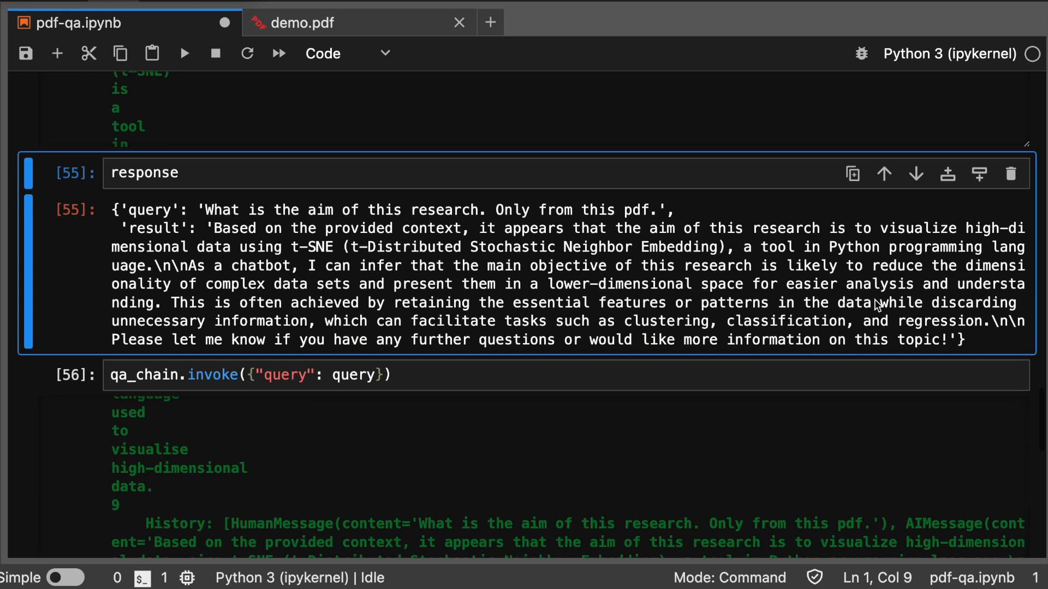
mouse_move(336, 242)
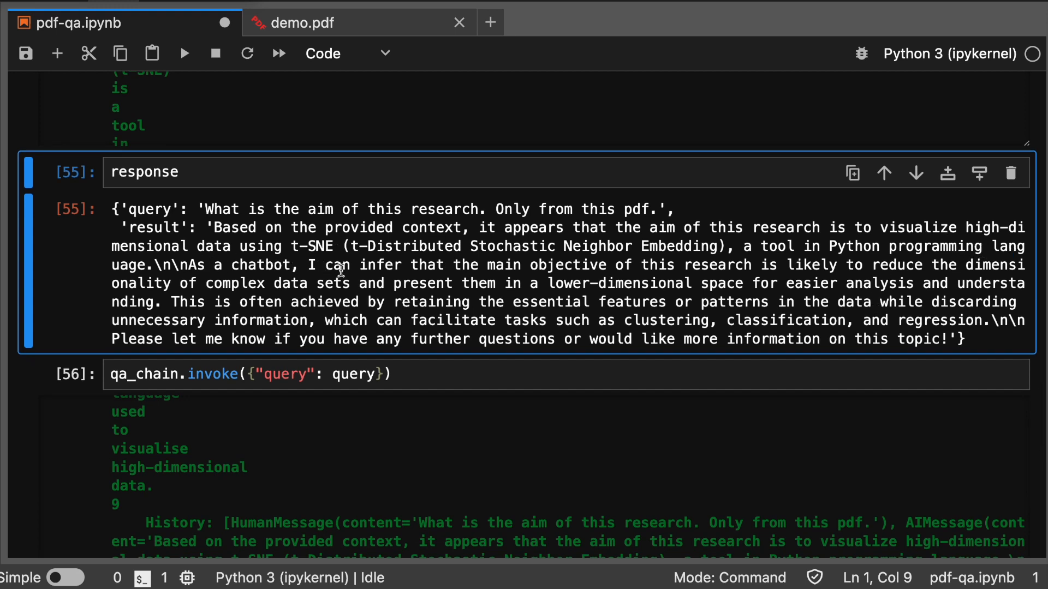
scroll("down", 3)
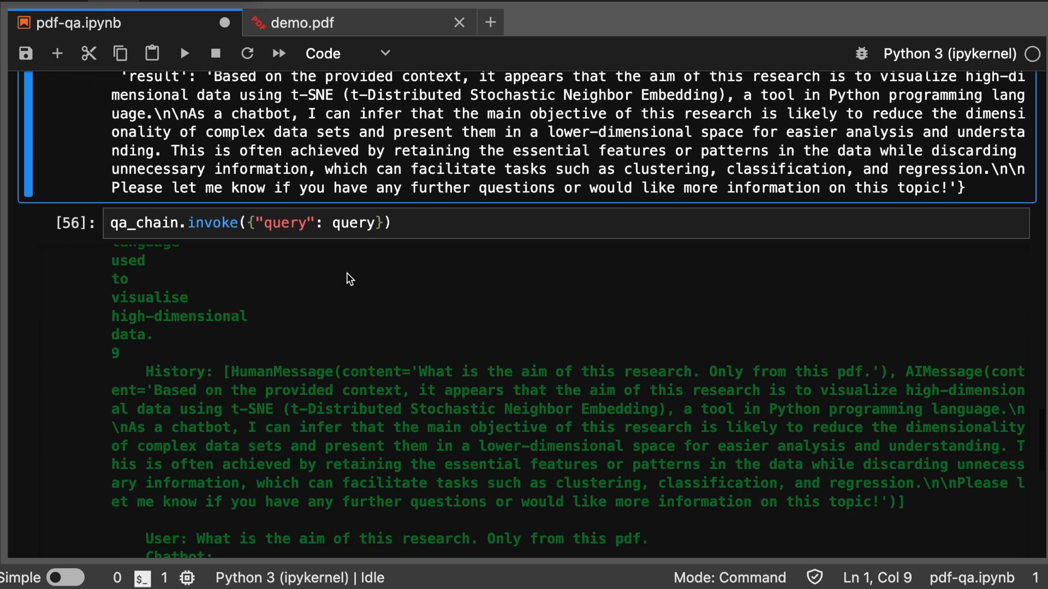